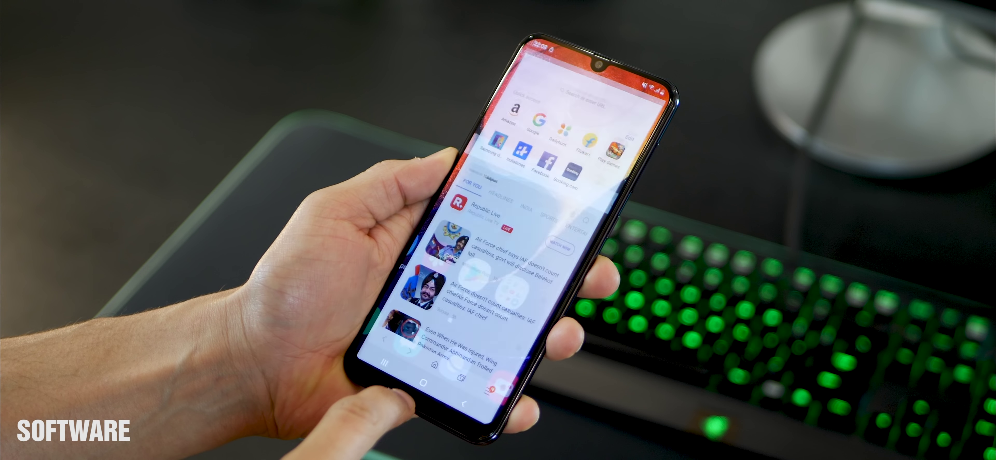
Scroll the Samsung Internet home feed before bringing up the Phone dialer keypad.
drag(546, 57, 546, 190)
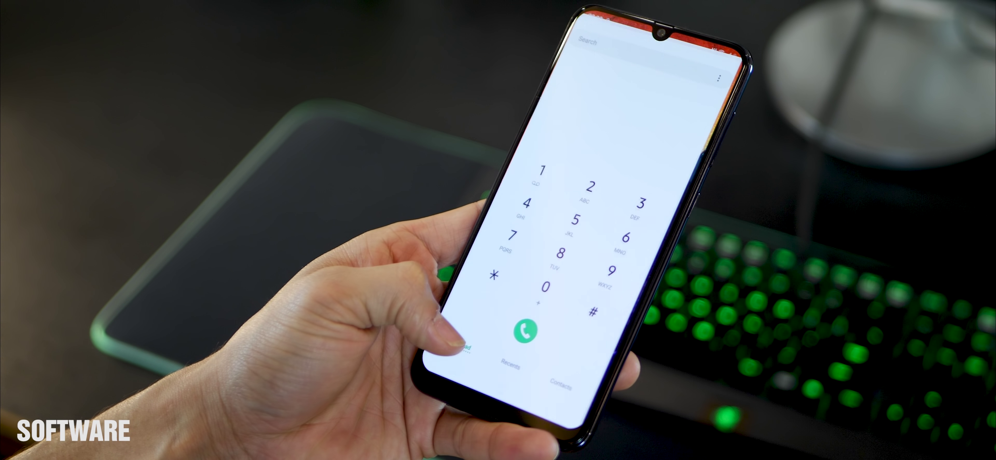
Switch on Night mode from Quick Settings and go to the Settings main screen.
click(558, 381)
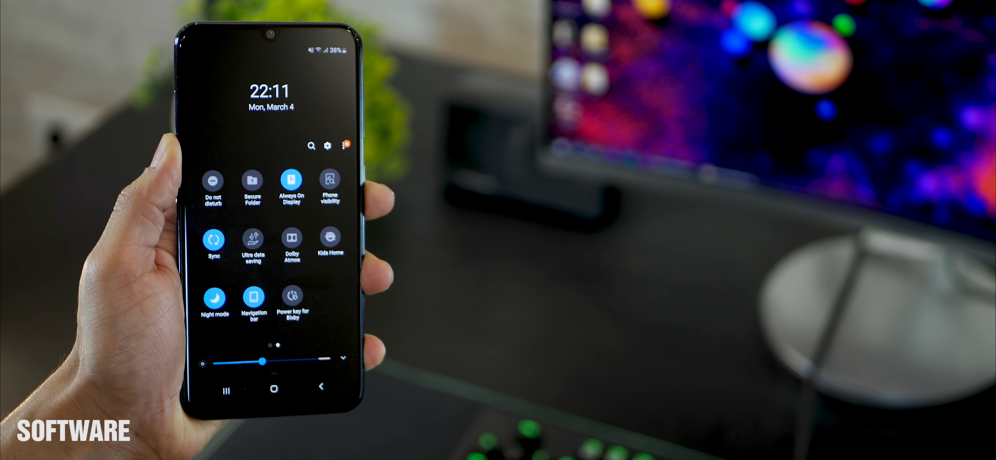
click(329, 146)
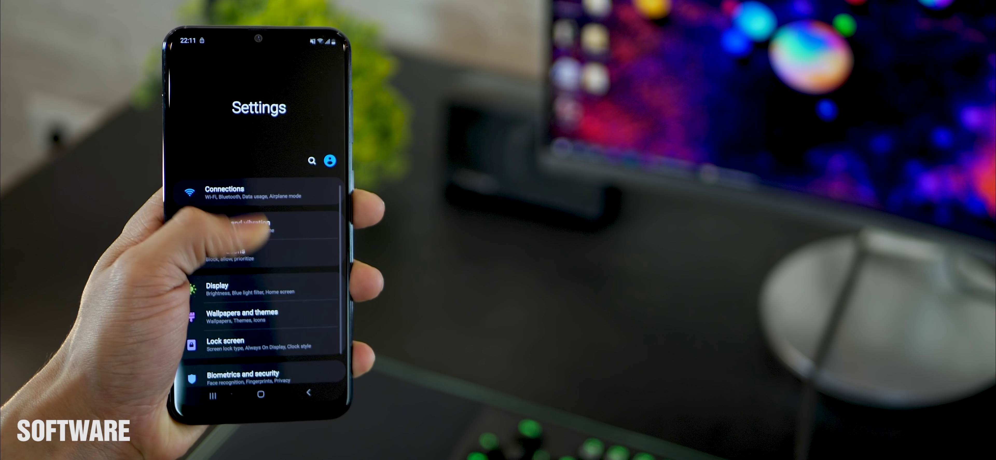